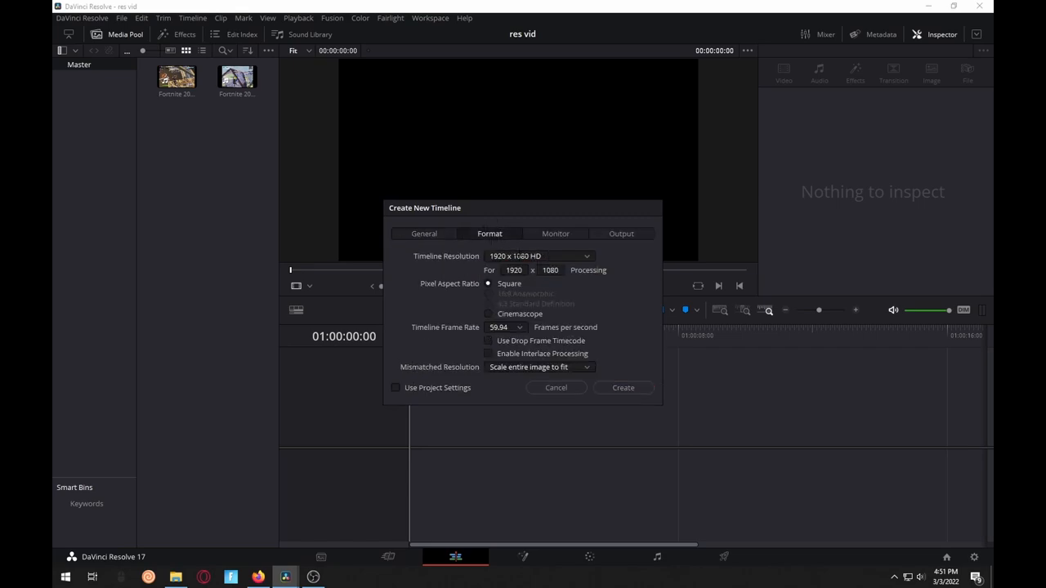
Step: Keep the new timeline's format at 1920 x 1080 HD, 59.94 fps
click(520, 327)
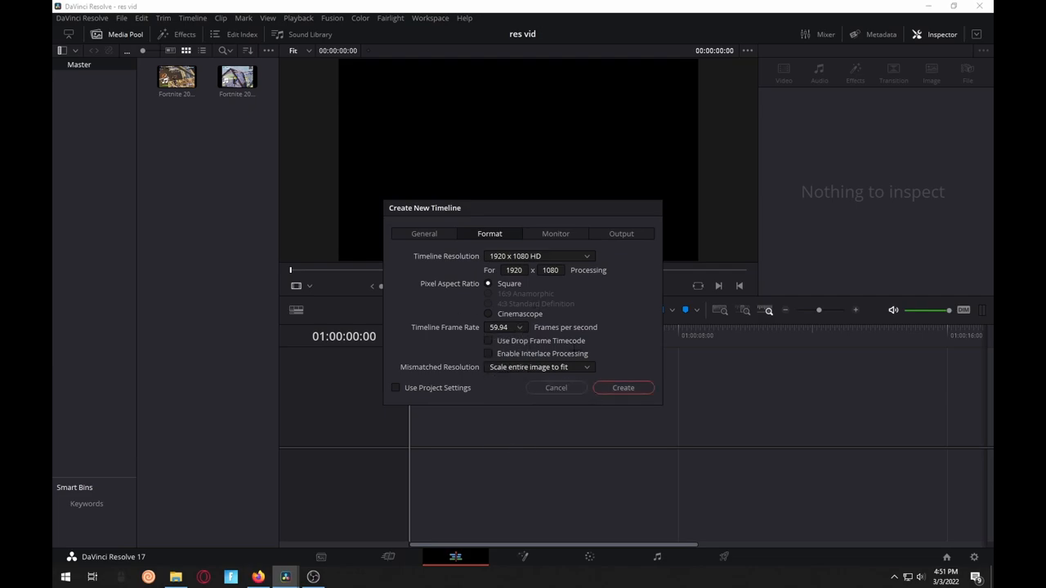
Step: Create the 1920x1080 timeline and place the first Fortnite clip on Video 1
click(623, 387)
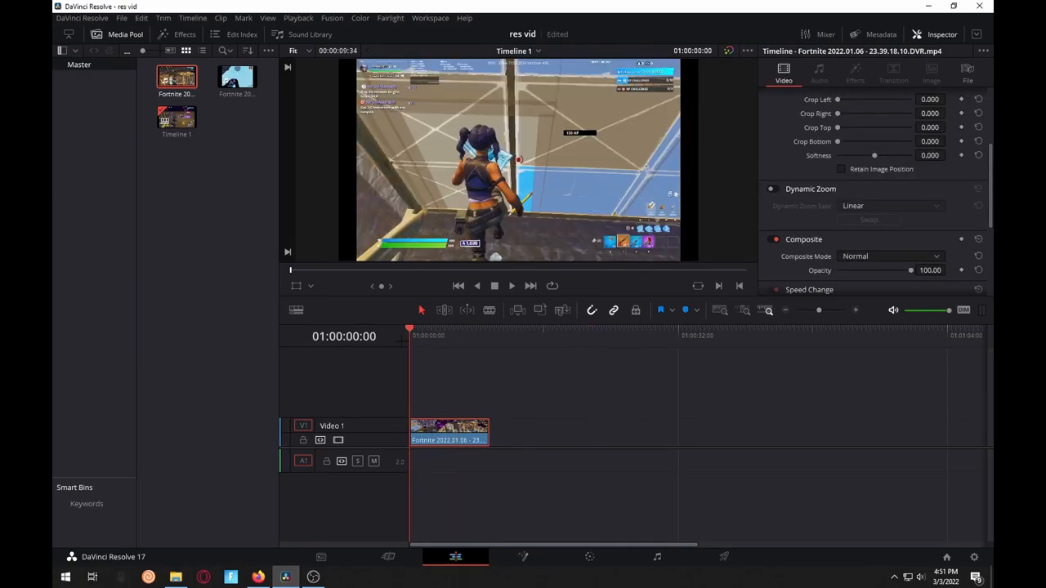
click(510, 284)
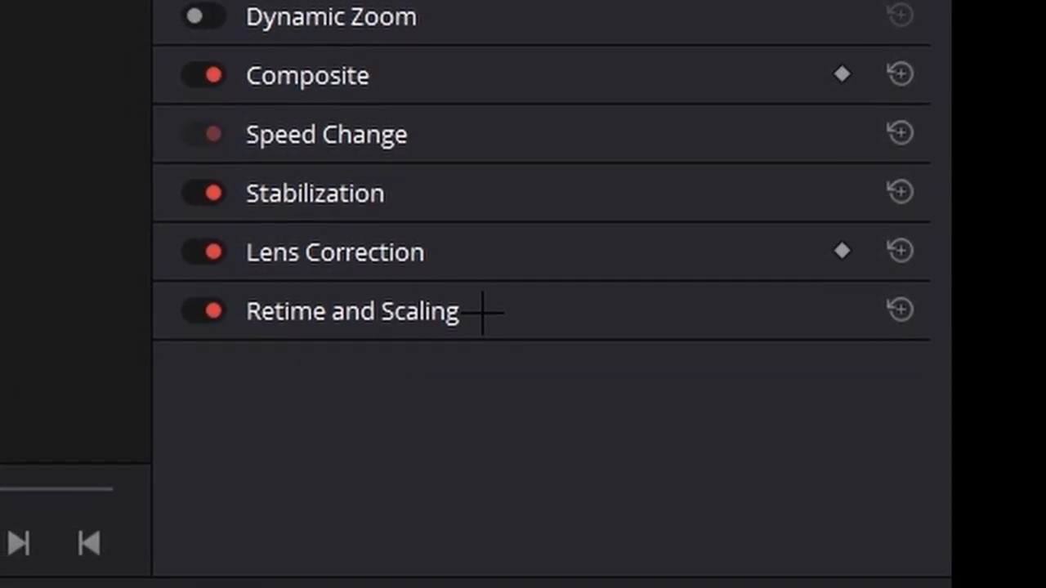
Step: Set the first Fortnite clip's Scaling to Stretch under Retime and Scaling
scroll(down, 3)
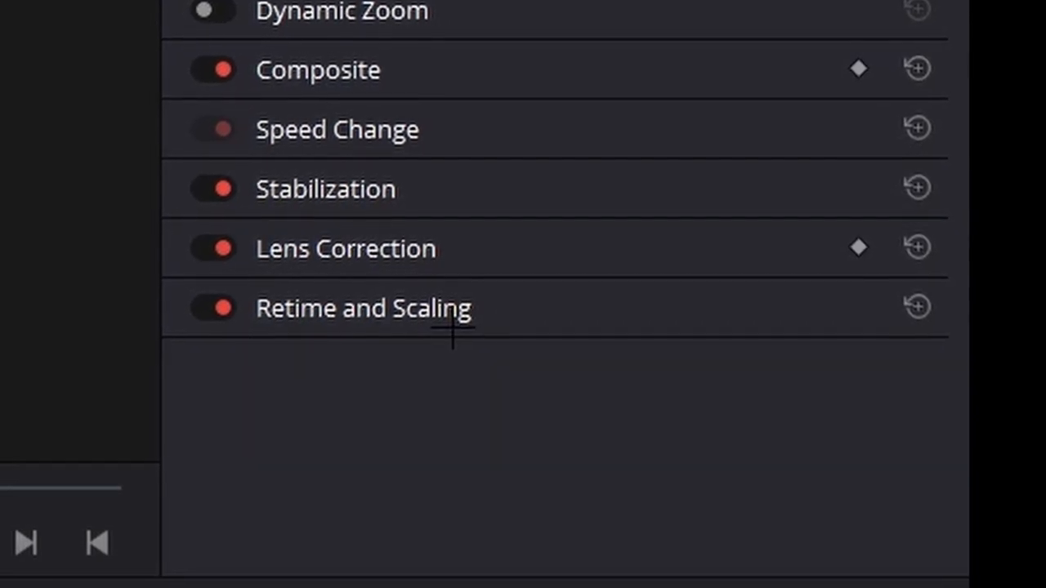
click(363, 308)
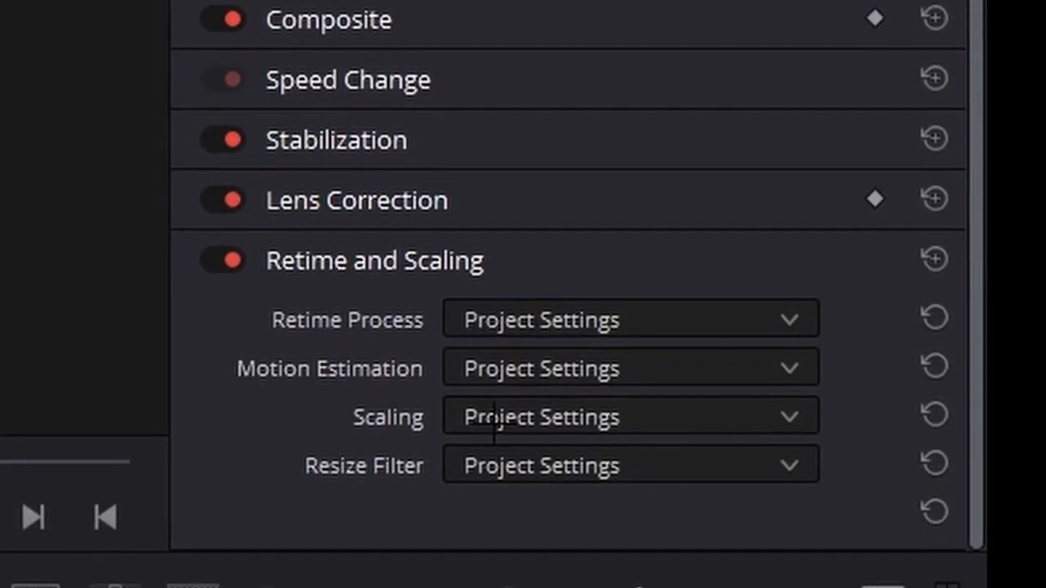
scroll(down, 3)
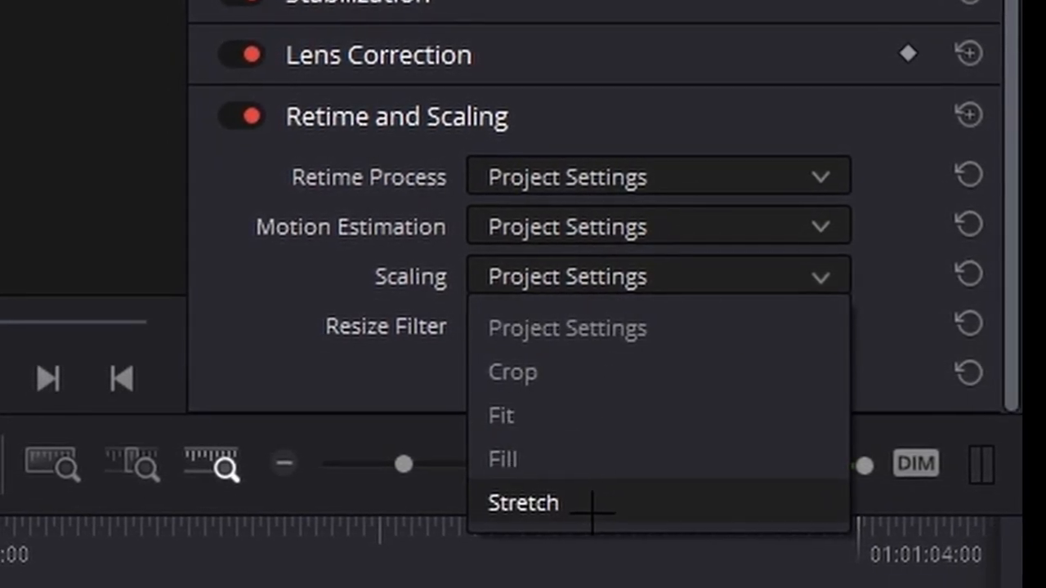
click(523, 504)
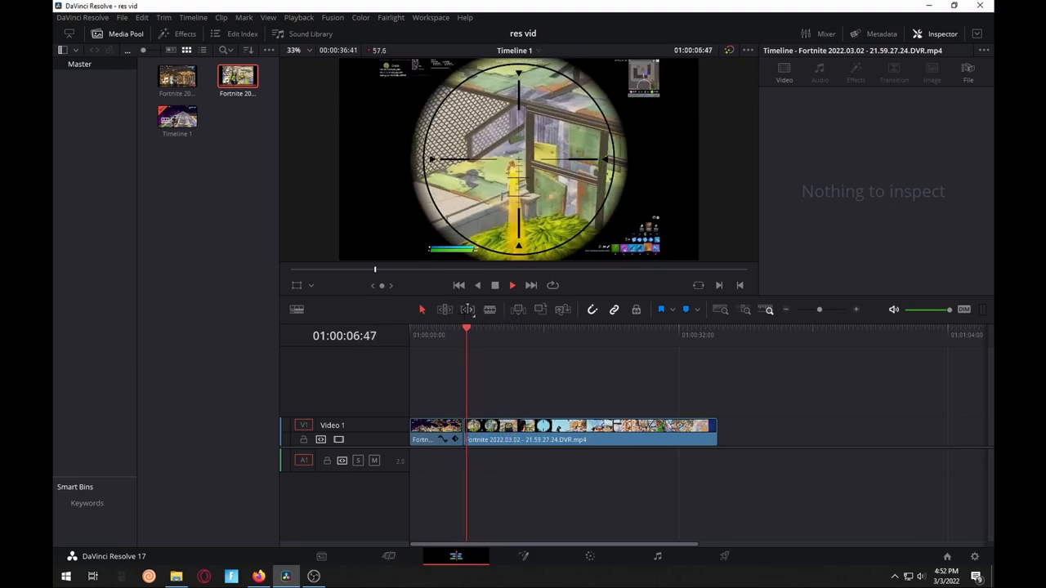
Step: Select the second Fortnite clip and set its Scaling to Stretch
click(589, 428)
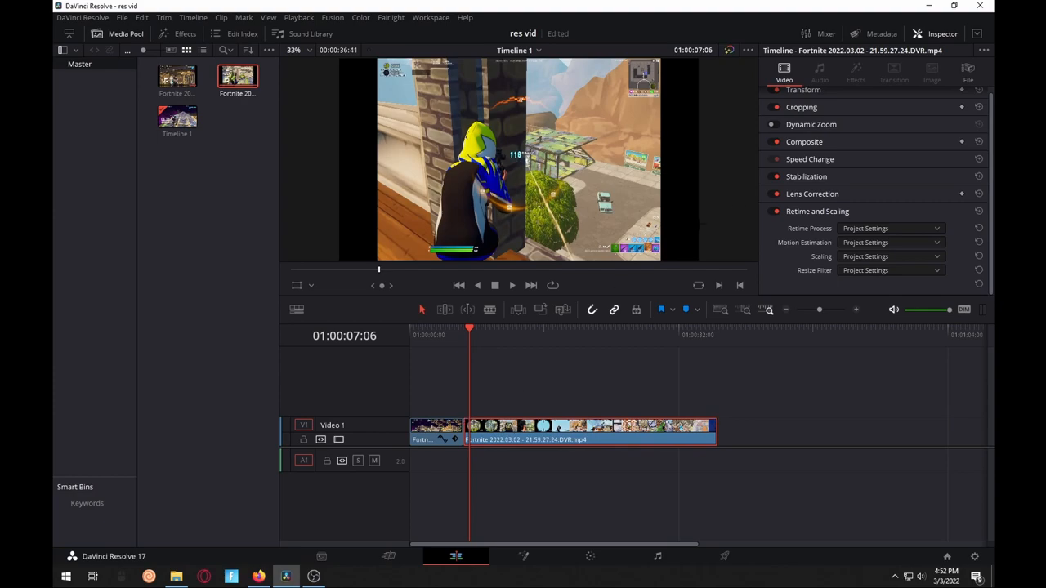
click(511, 284)
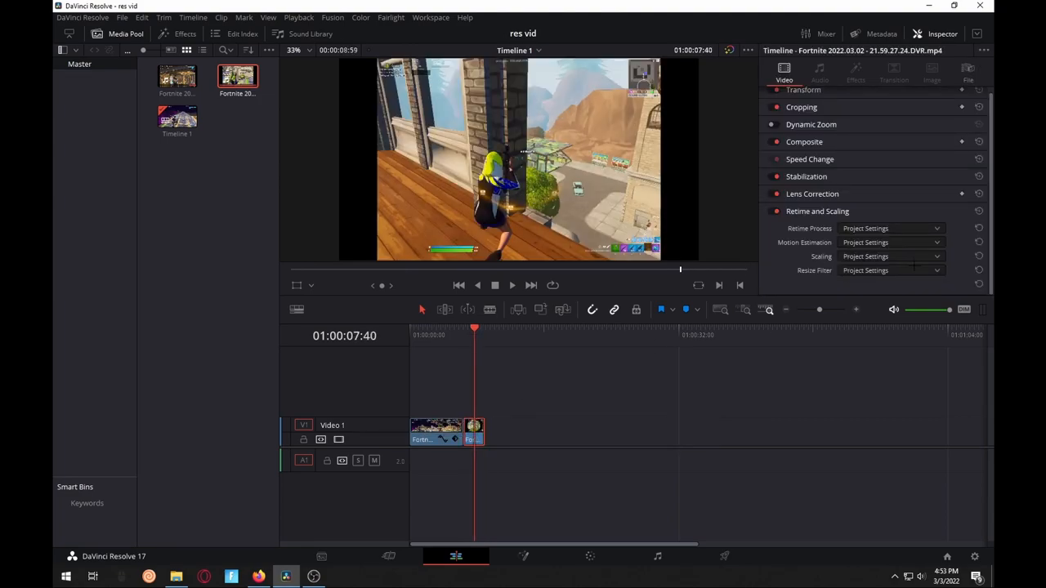
click(890, 255)
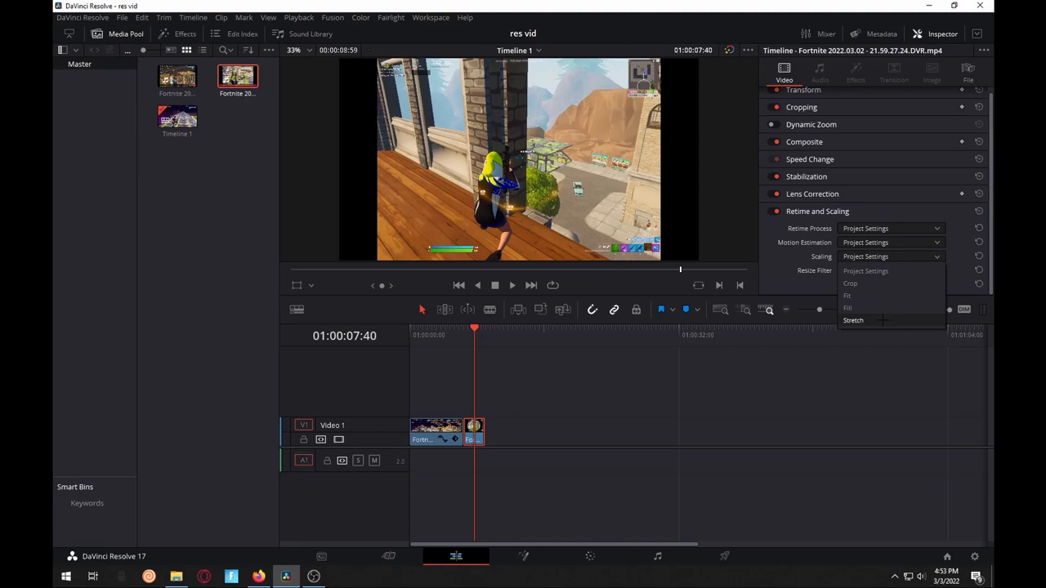
click(853, 319)
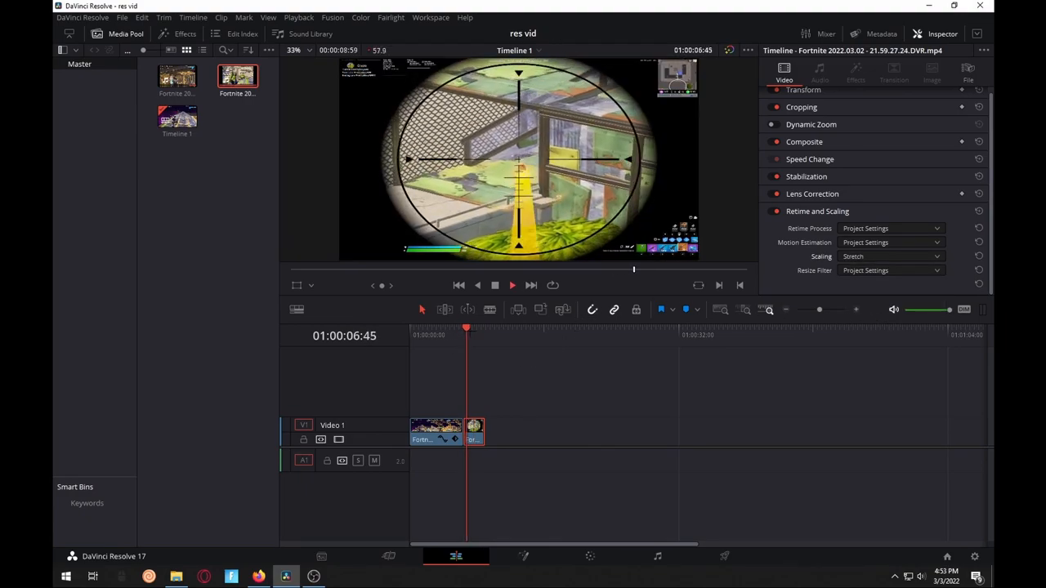
click(483, 327)
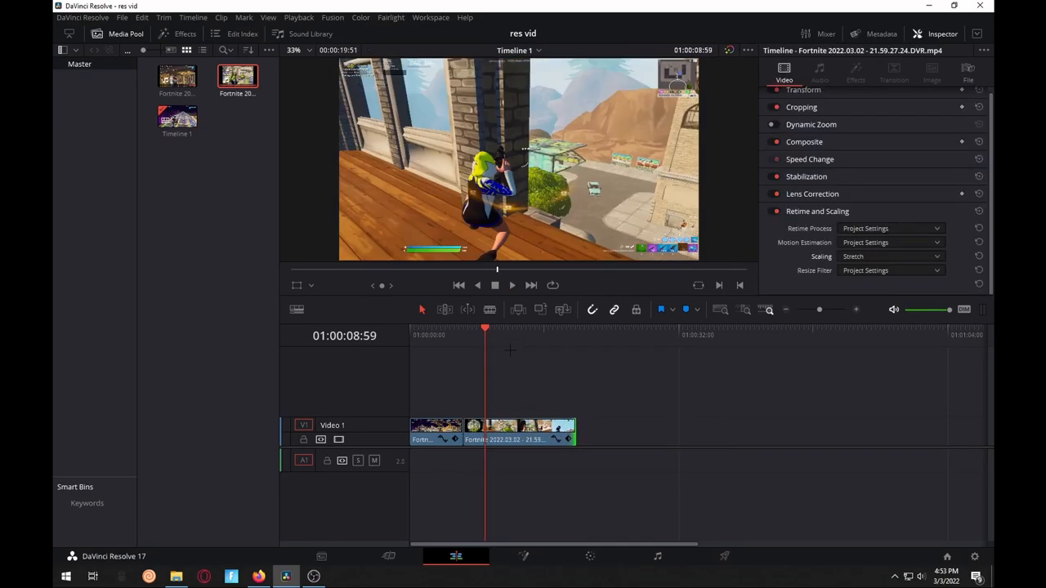
Step: Play the timeline in the full-screen Cinema Viewer to confirm no black bars
click(512, 284)
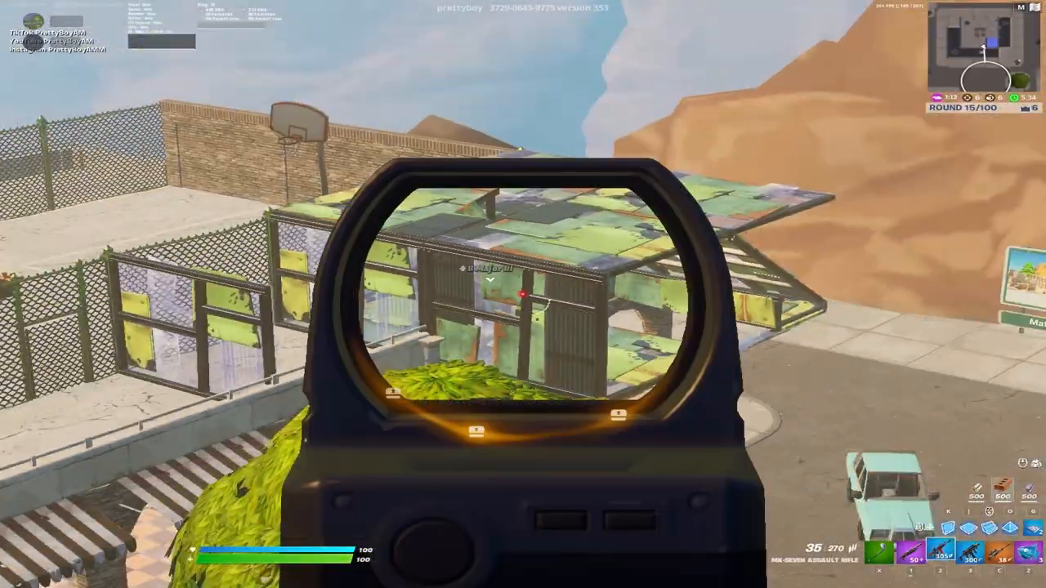
click(523, 294)
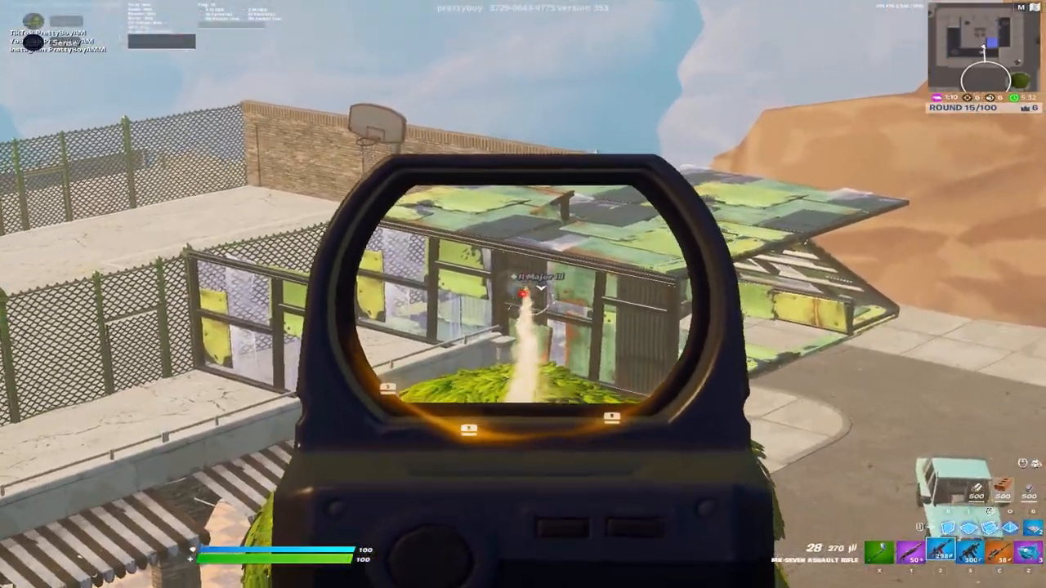